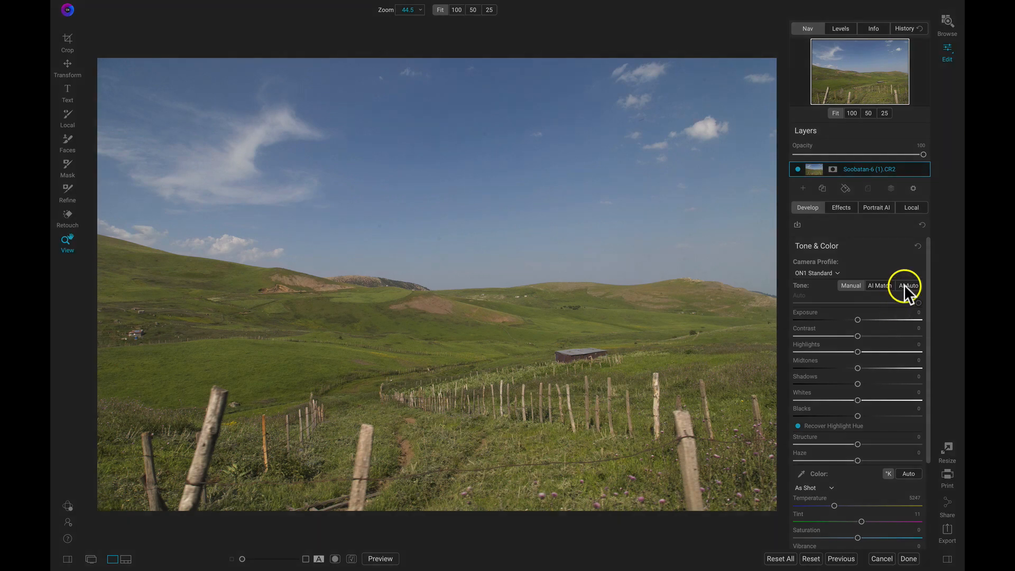
Apply AI Auto tone to the hillside photo from Develop > Tone & Color
left_click(909, 285)
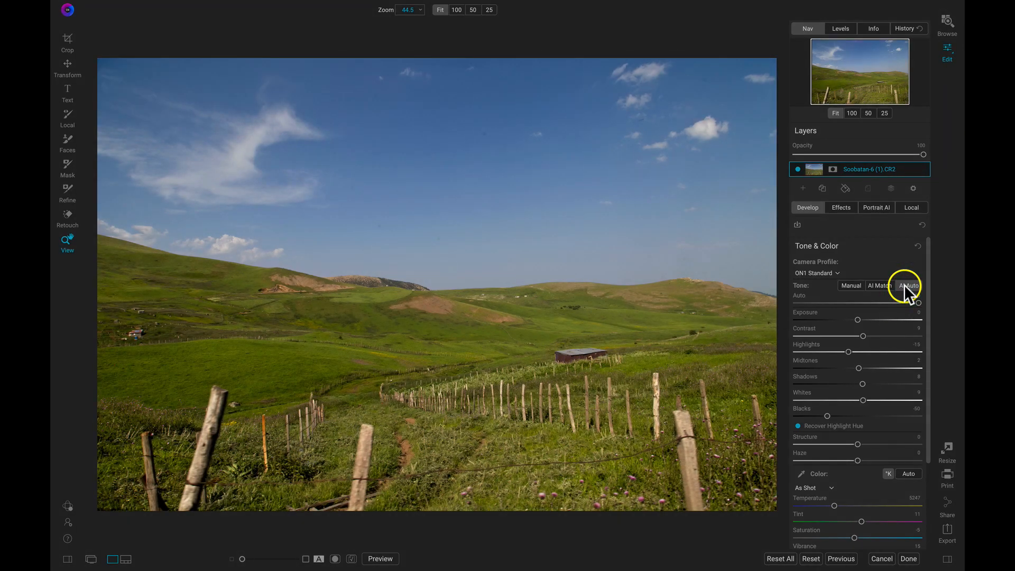
left_click(909, 285)
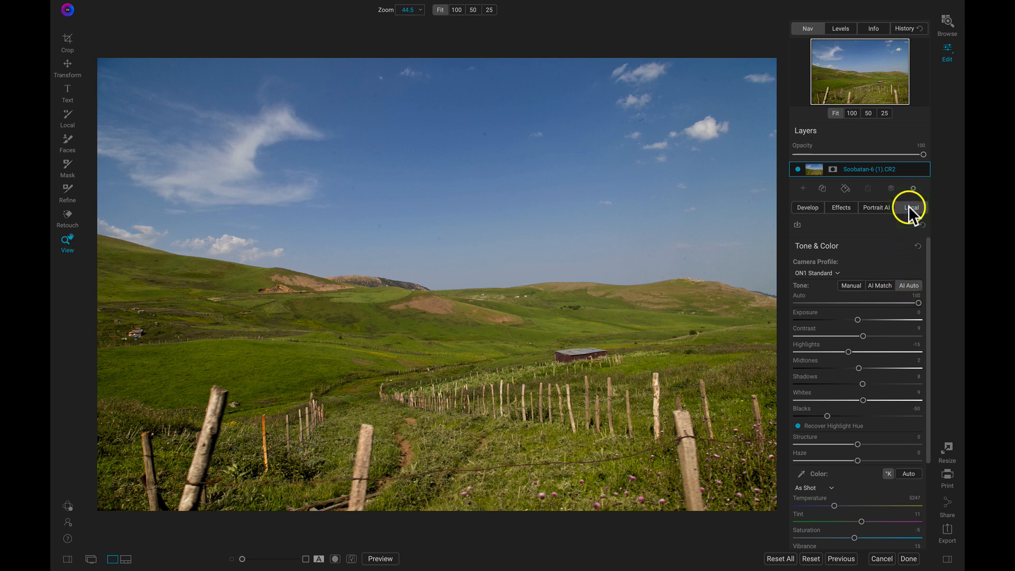
Paint wispy Clouds brush shapes into the blue sky using Local adjustments
left_click(912, 208)
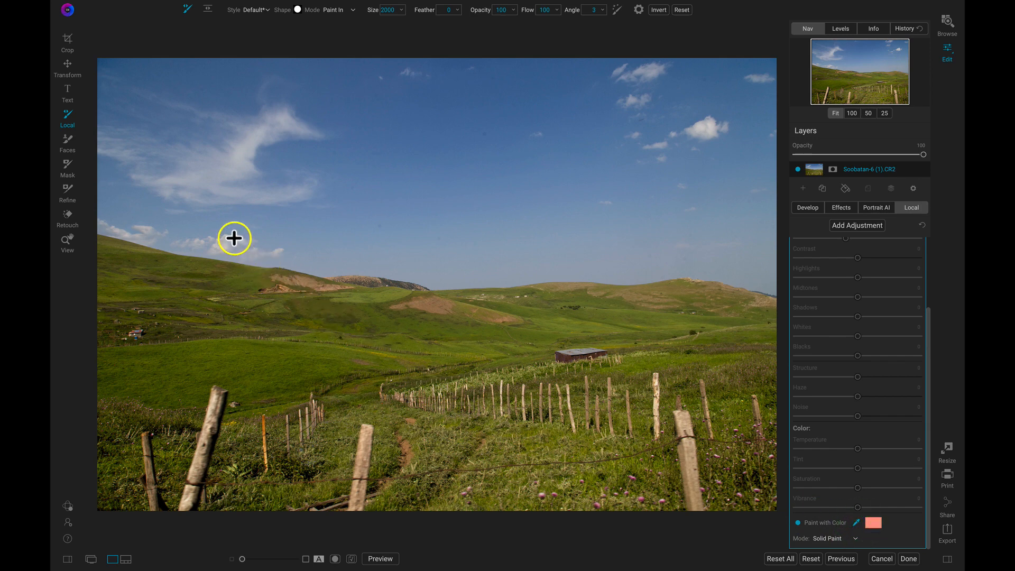
left_click(297, 9)
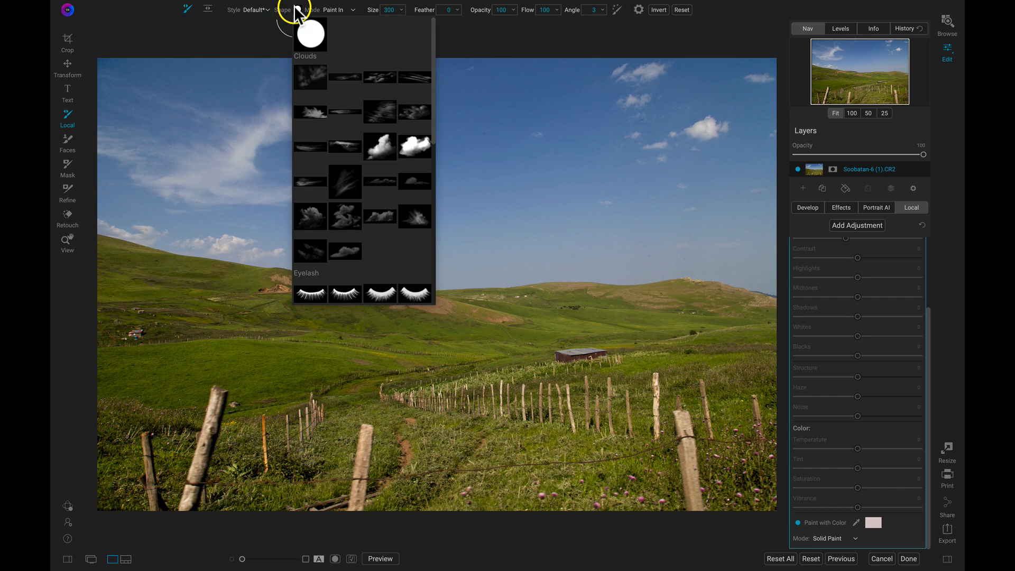
mouse_move(350, 181)
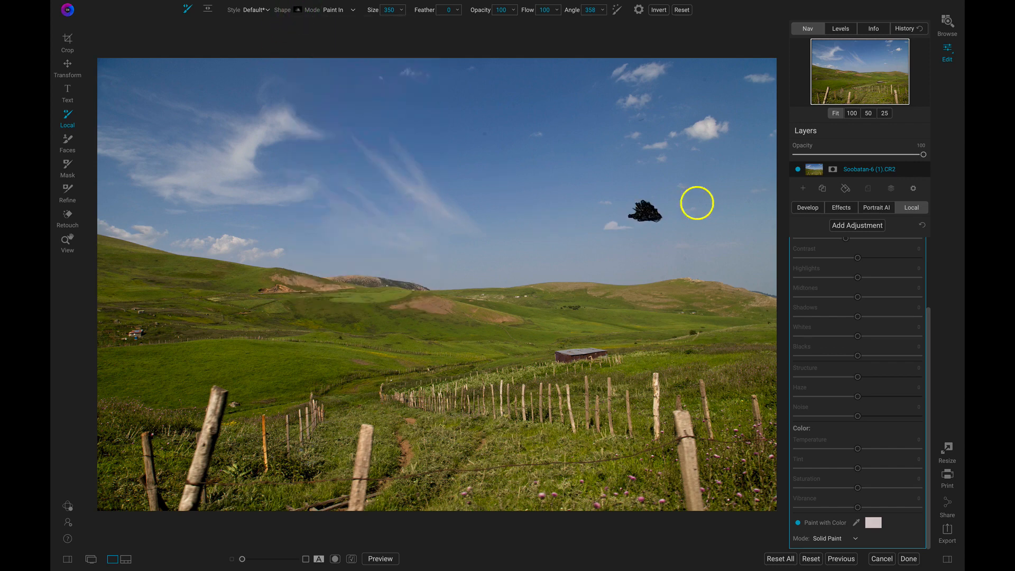
left_click(67, 243)
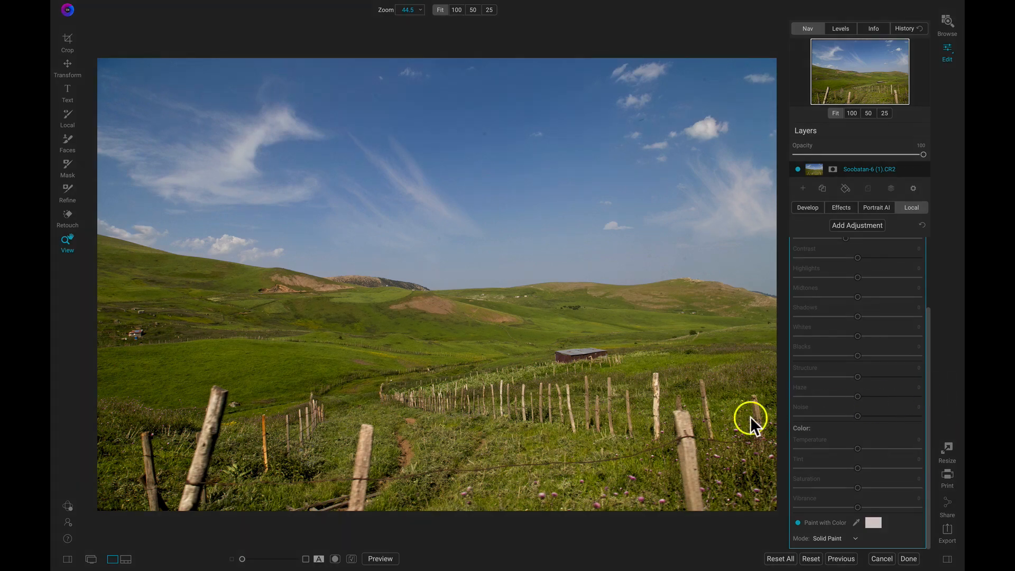
Show the Presets panel and scroll down to the Vivid Landscape category
left_click(67, 558)
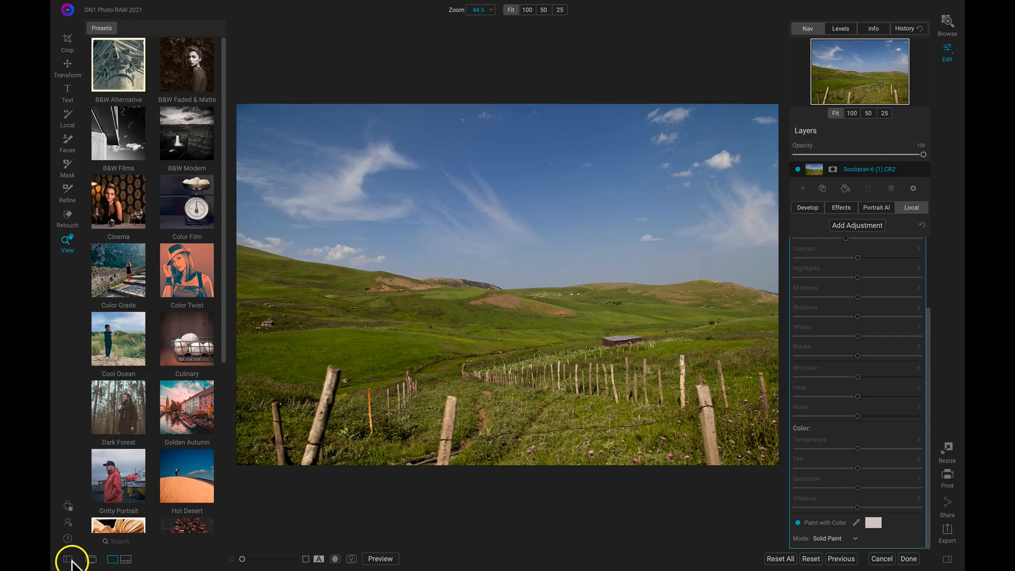
scroll("down", 3)
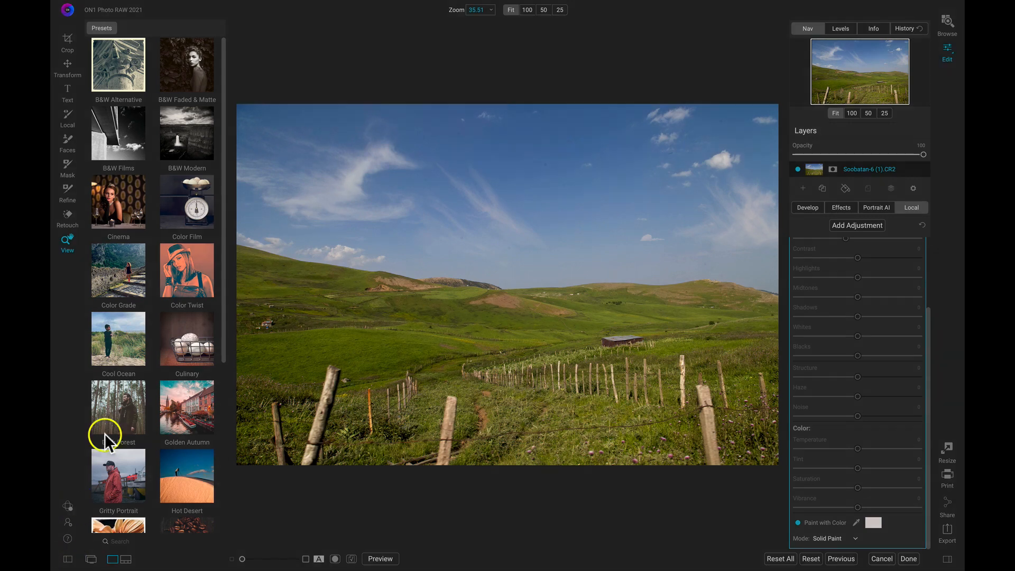
scroll("down", 3)
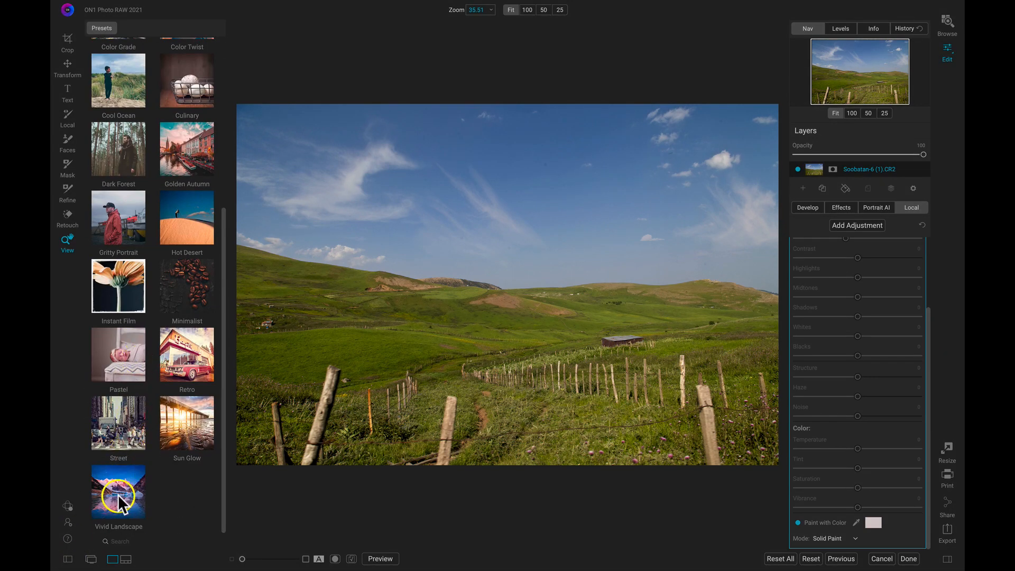
Apply the Vivid Landscape VL7 preset and compare it against the original via Preview
left_click(118, 495)
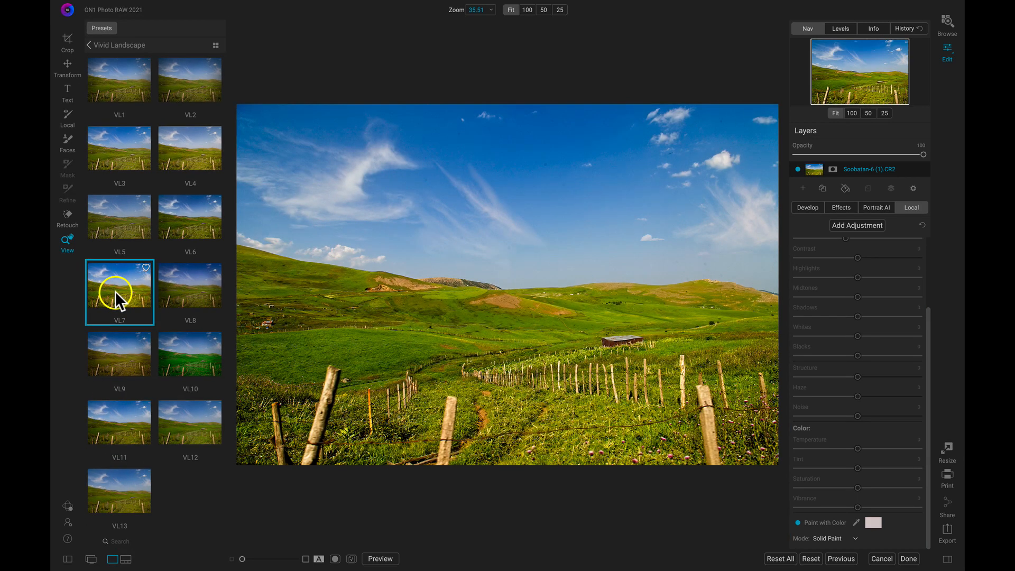
left_click(379, 559)
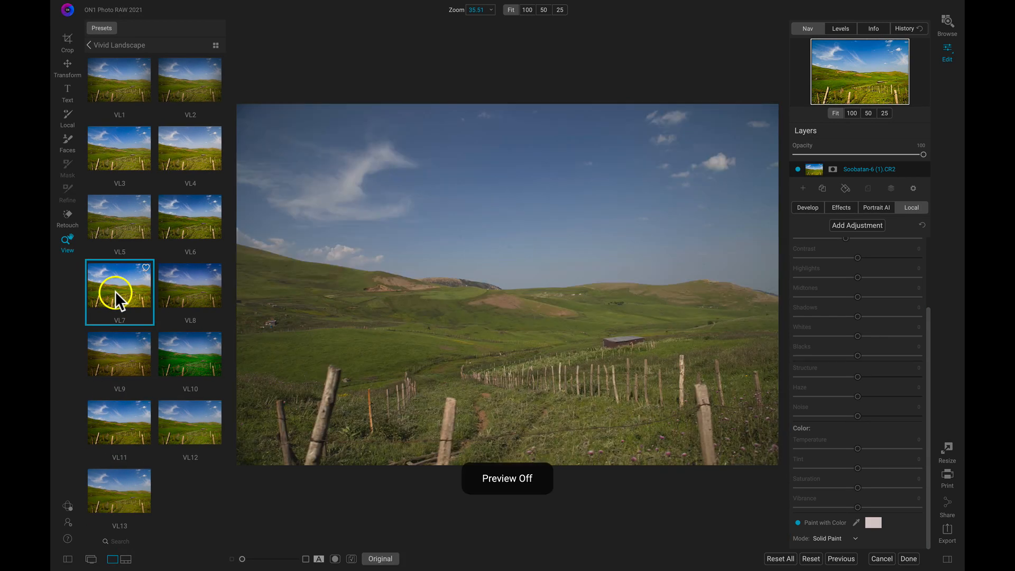
left_click(380, 559)
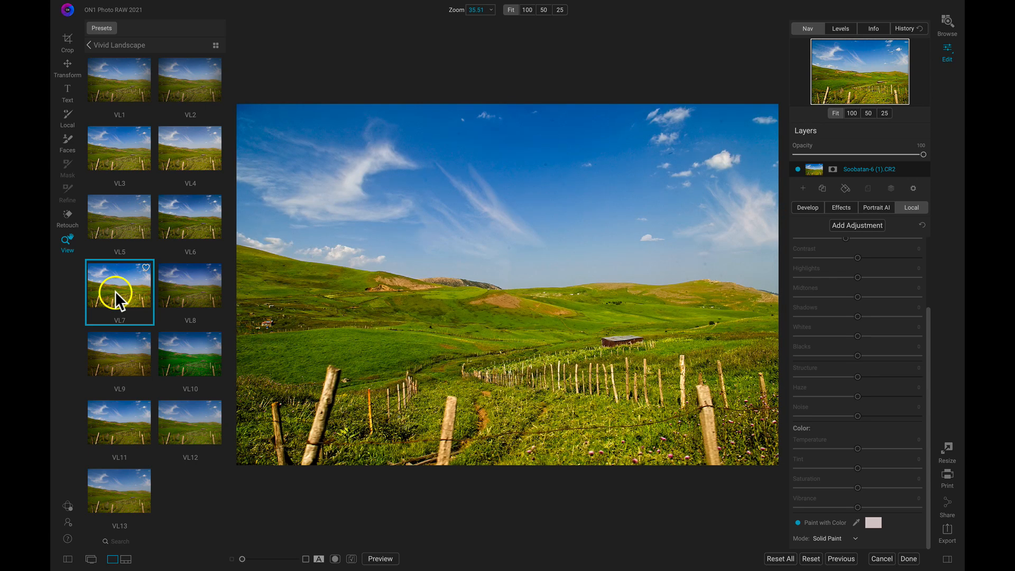